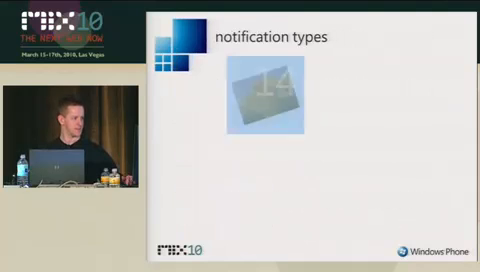
- Advance the slide show past the location services demo slide onto the call to action slide
{"action": "key", "text": "Right"}
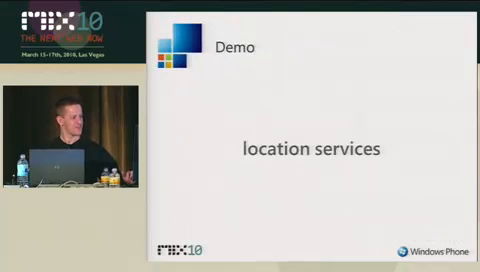
{"action": "key", "text": "Right"}
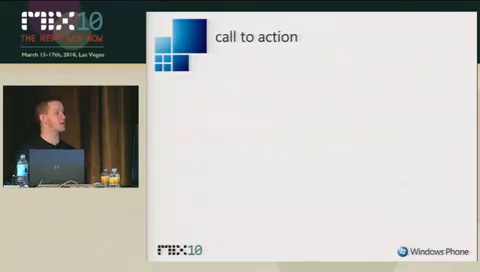
- Advance from the call to action slide to the further information links slide
{"action": "key", "text": "right"}
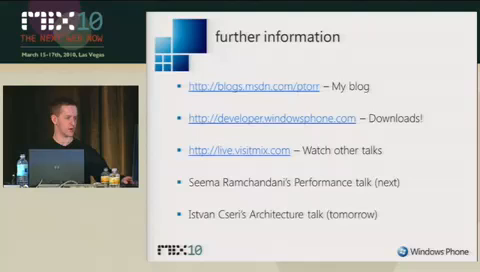